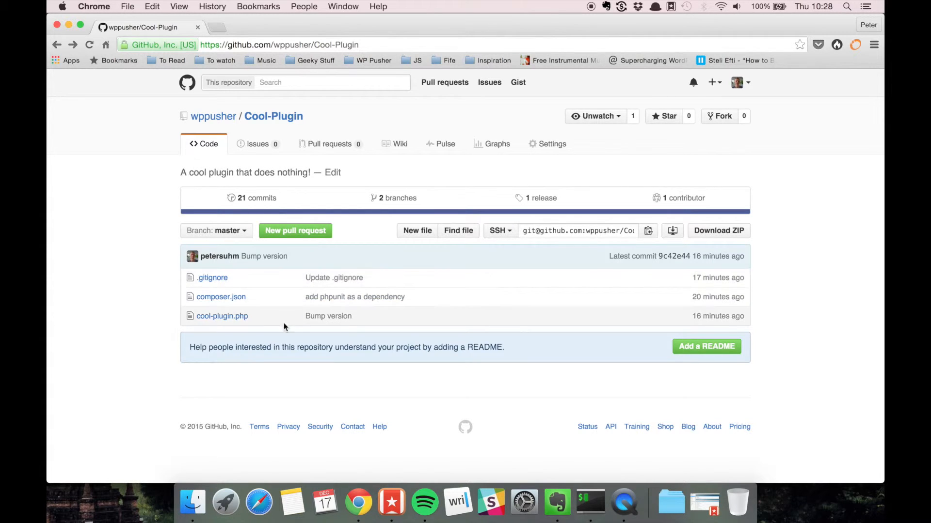
mouse_move(269, 216)
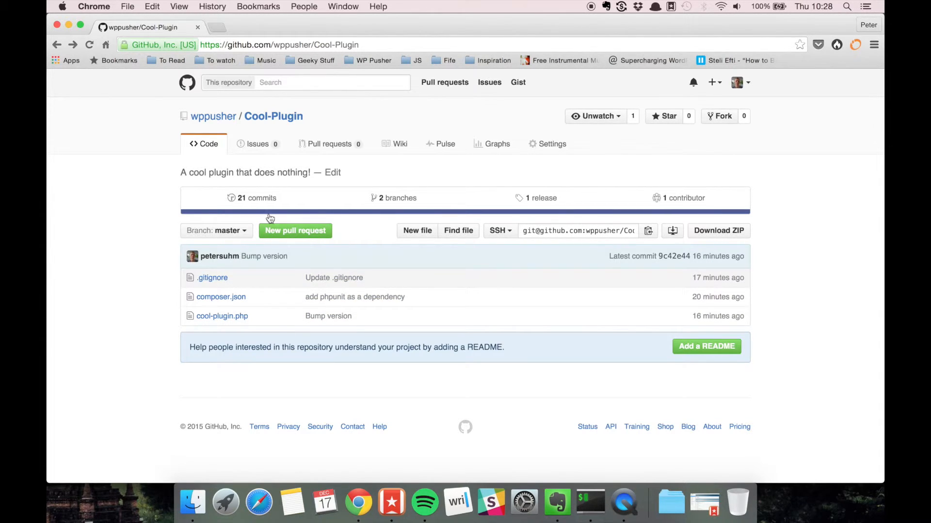
Open the commit list and the 'Bump version' commit showing cool-plugin.php going 4.0.0 to 5.0.0.
left_click(251, 198)
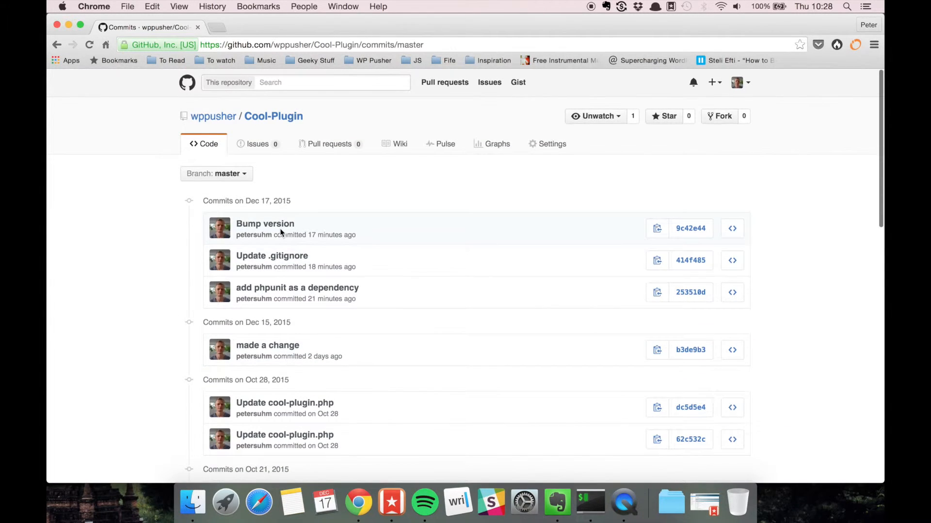
left_click(265, 224)
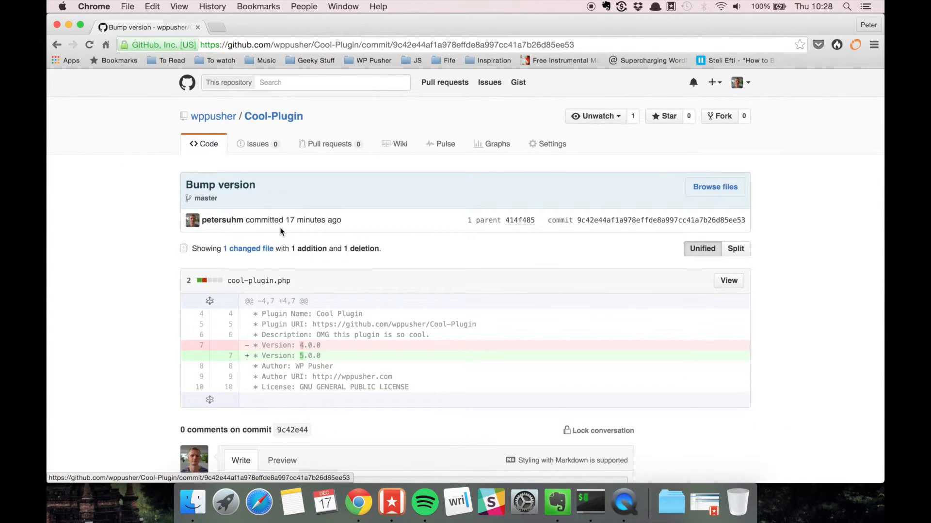
mouse_move(386, 147)
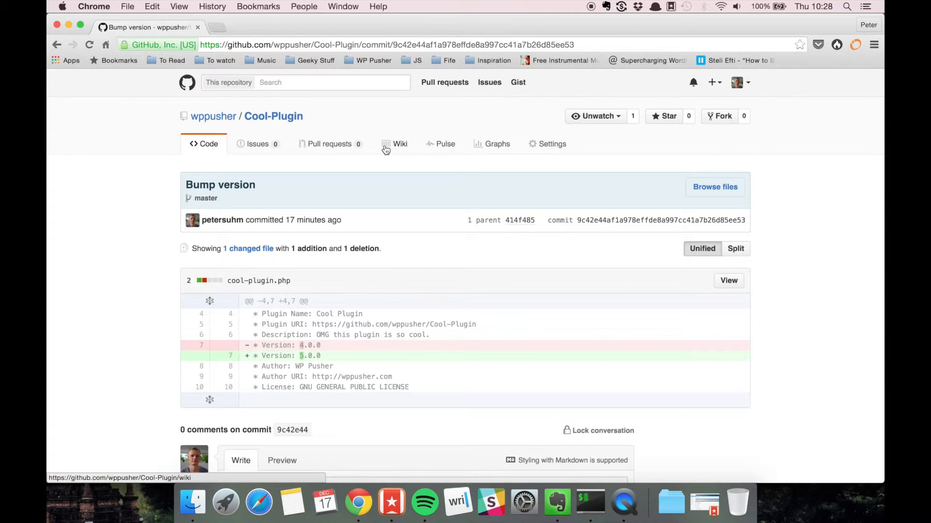
View Cool-Plugin's empty wiki, then its pull requests page with no open requests.
left_click(394, 144)
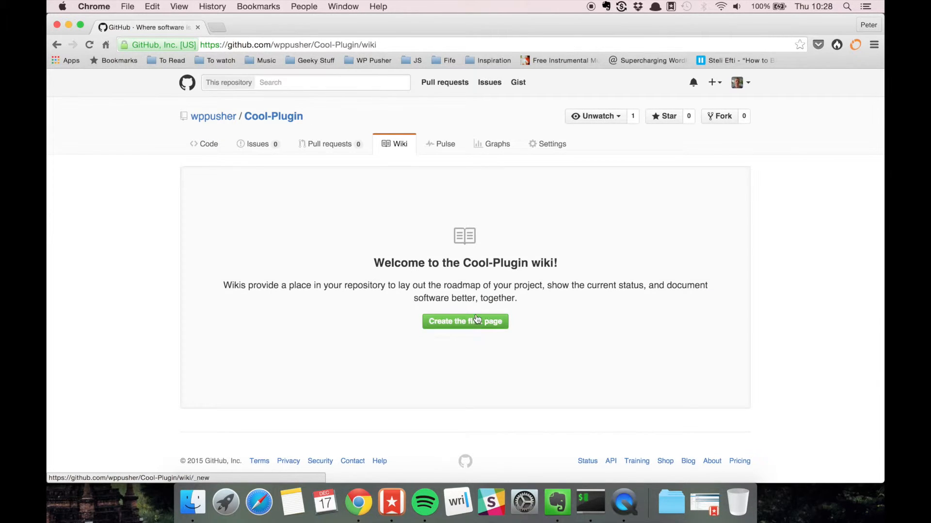
mouse_move(399, 204)
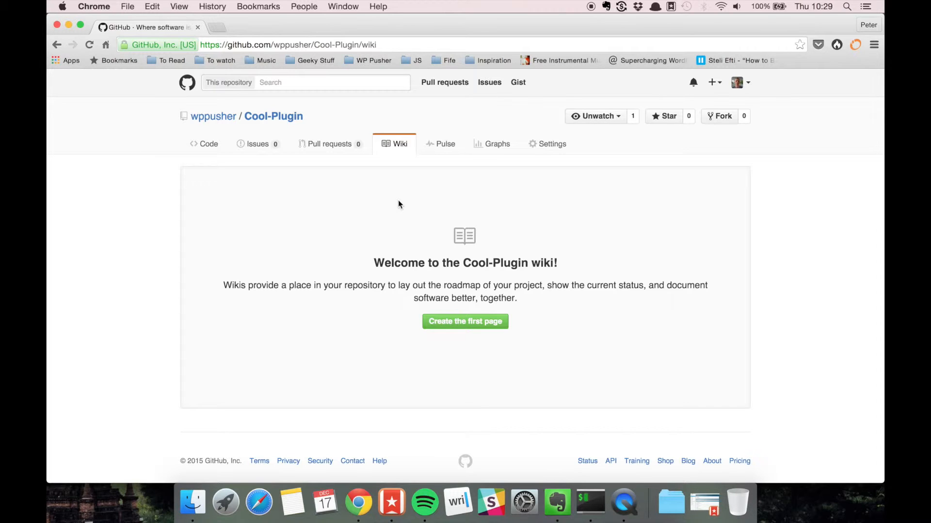
left_click(330, 144)
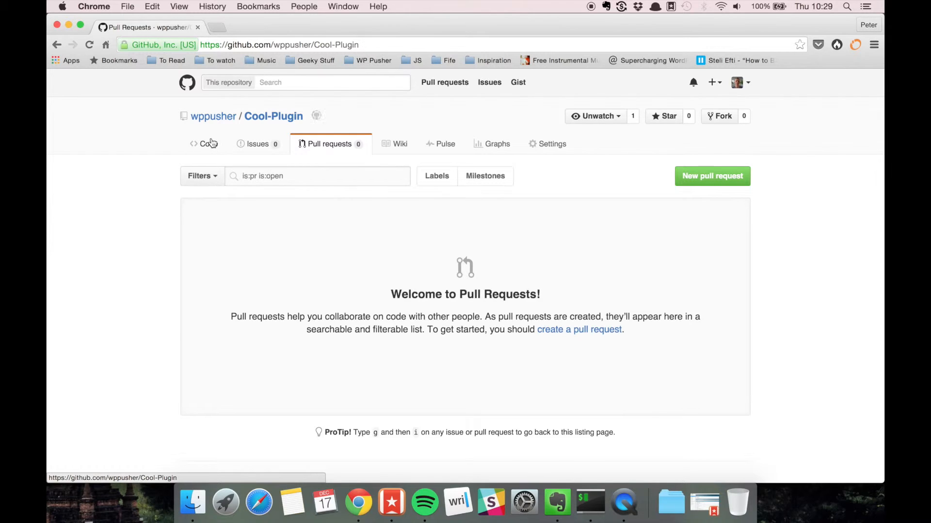
Return to the Code tab showing Cool-Plugin's three files.
left_click(202, 144)
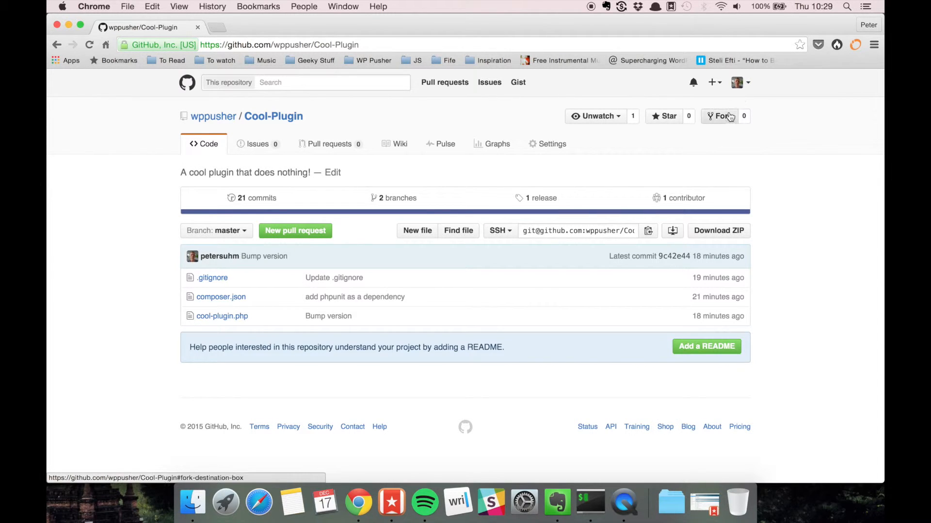
mouse_move(726, 120)
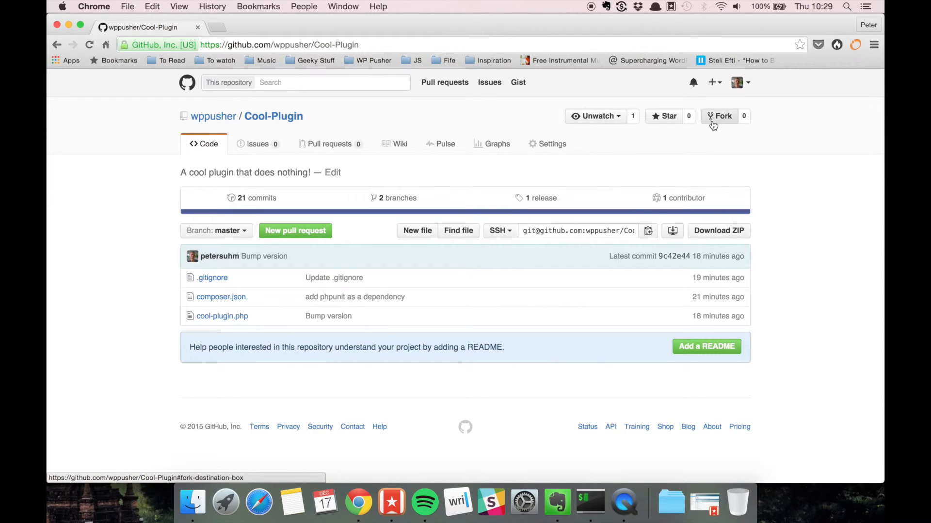
mouse_move(707, 144)
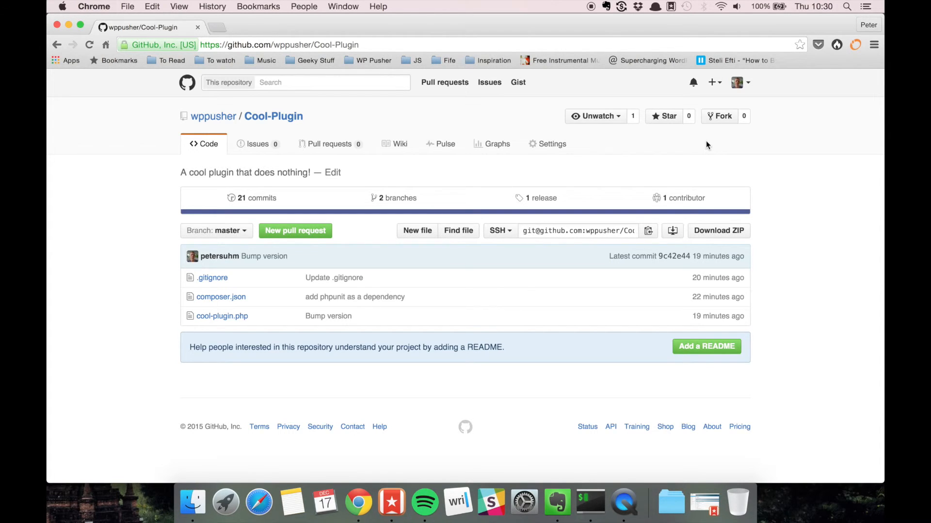
mouse_move(688, 148)
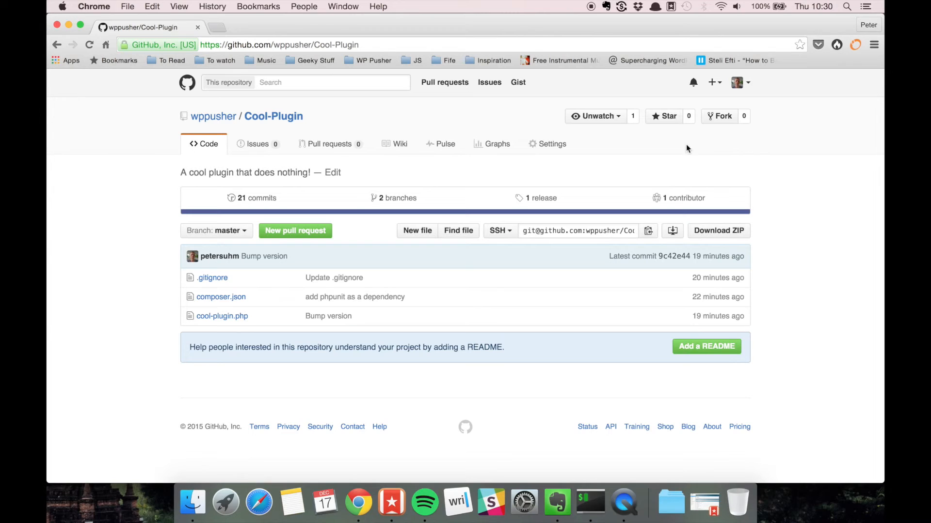
mouse_move(670, 158)
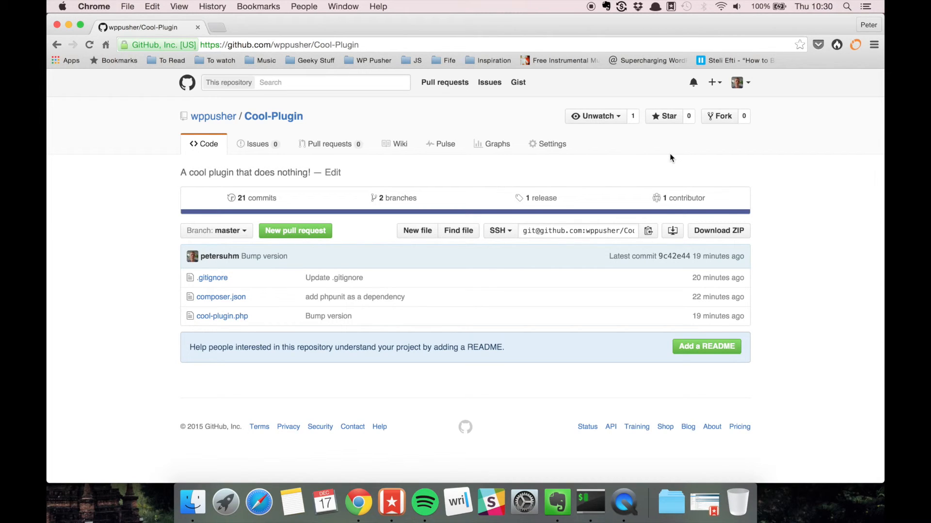